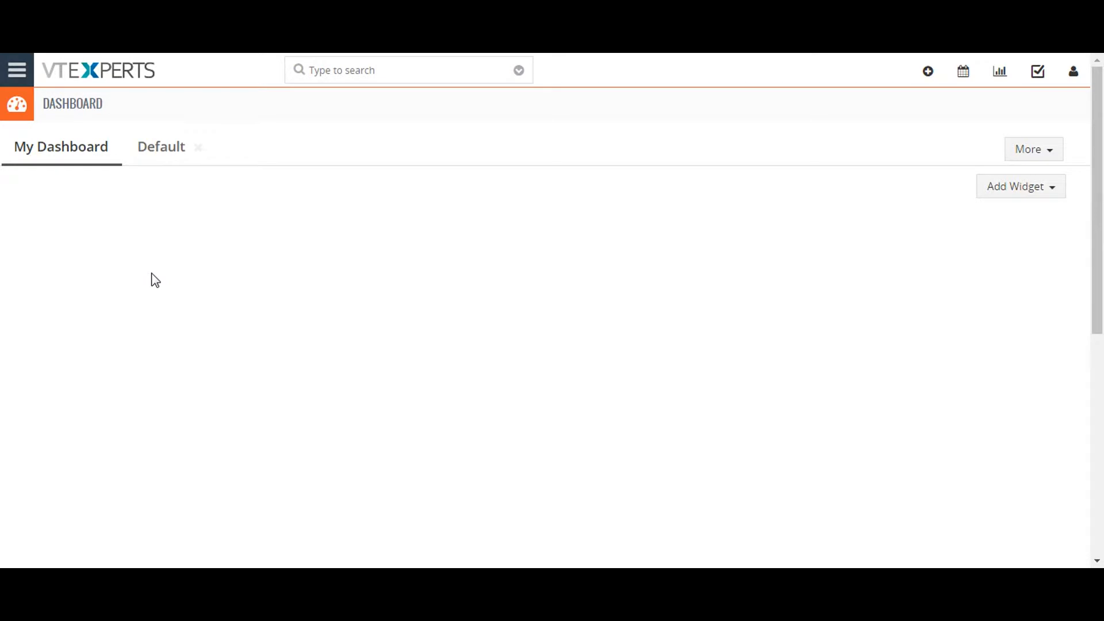
Go from the dashboard to the CRM settings home page
click(17, 70)
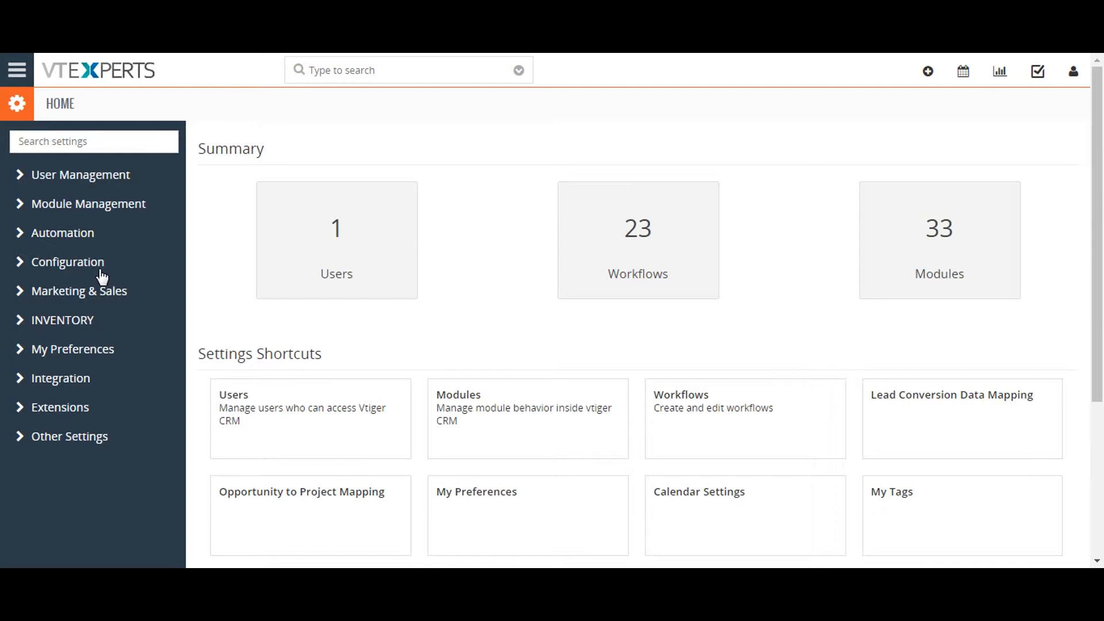
Reach Company Details under Configuration and switch it into edit mode
click(68, 261)
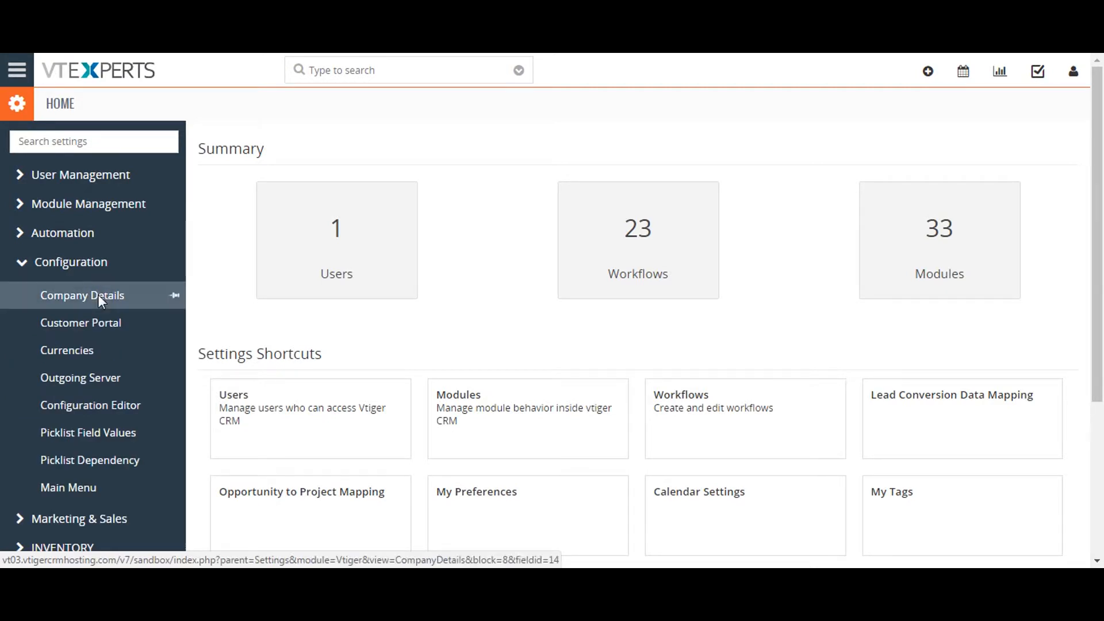
click(82, 296)
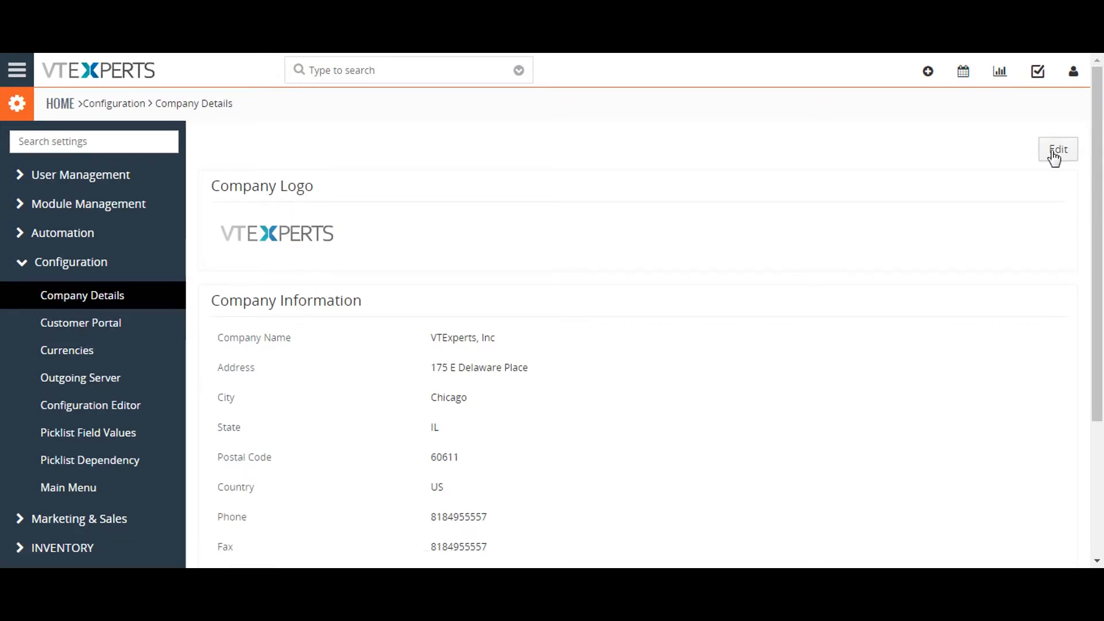
click(1058, 150)
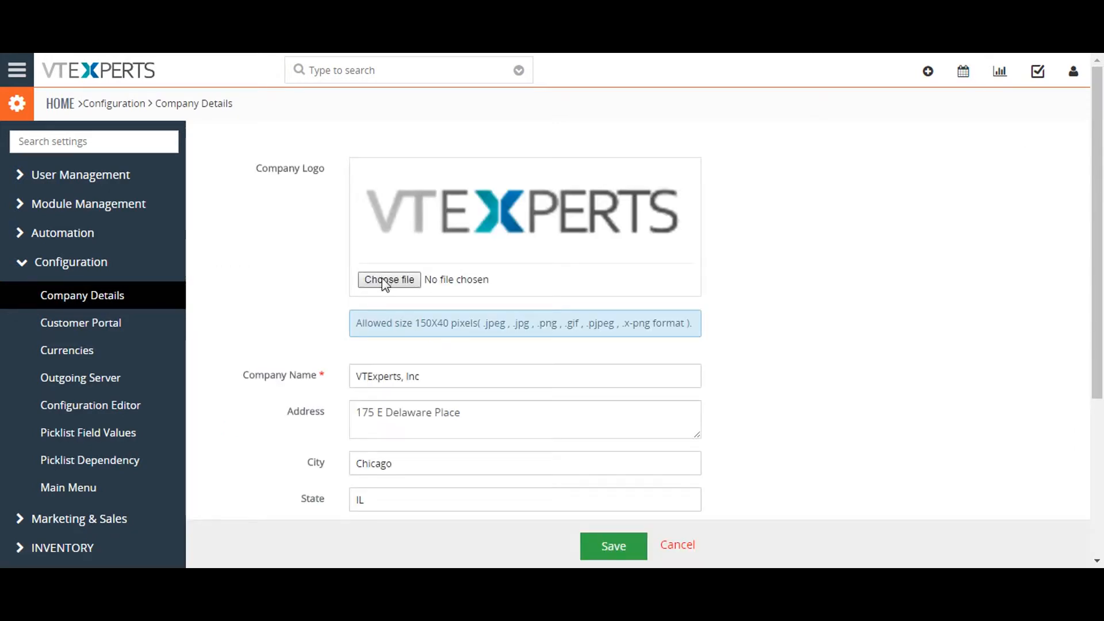
click(389, 279)
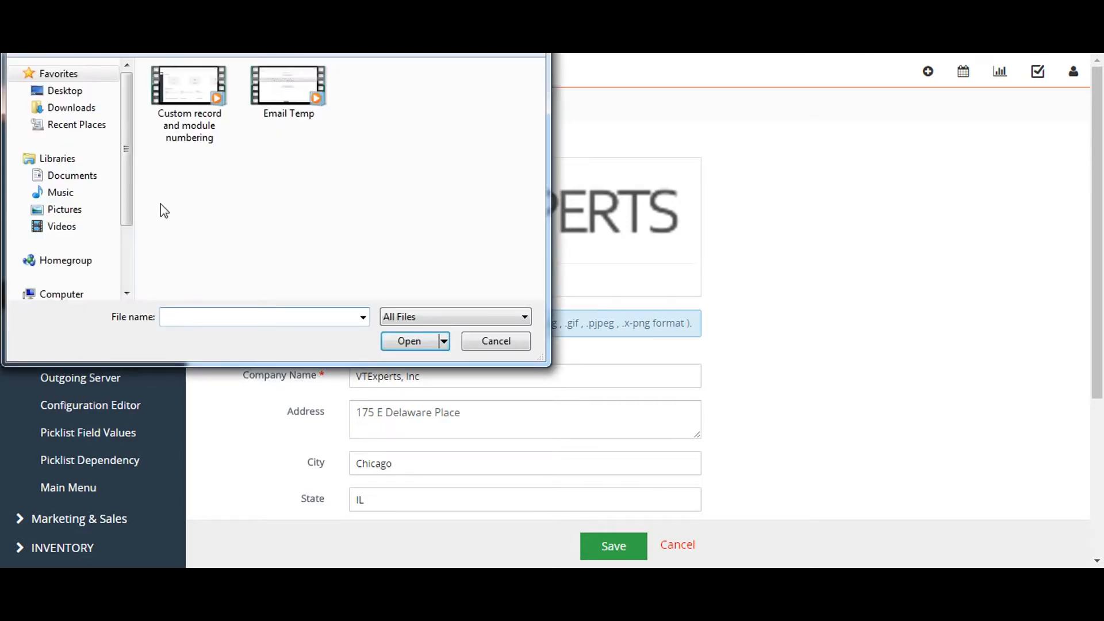
click(65, 90)
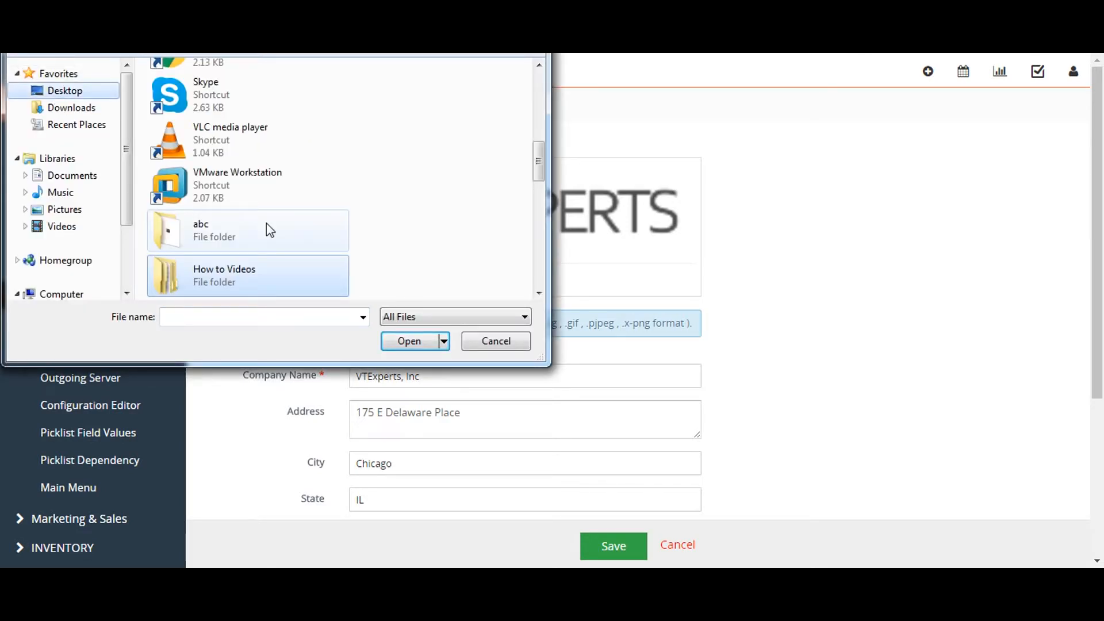
click(495, 341)
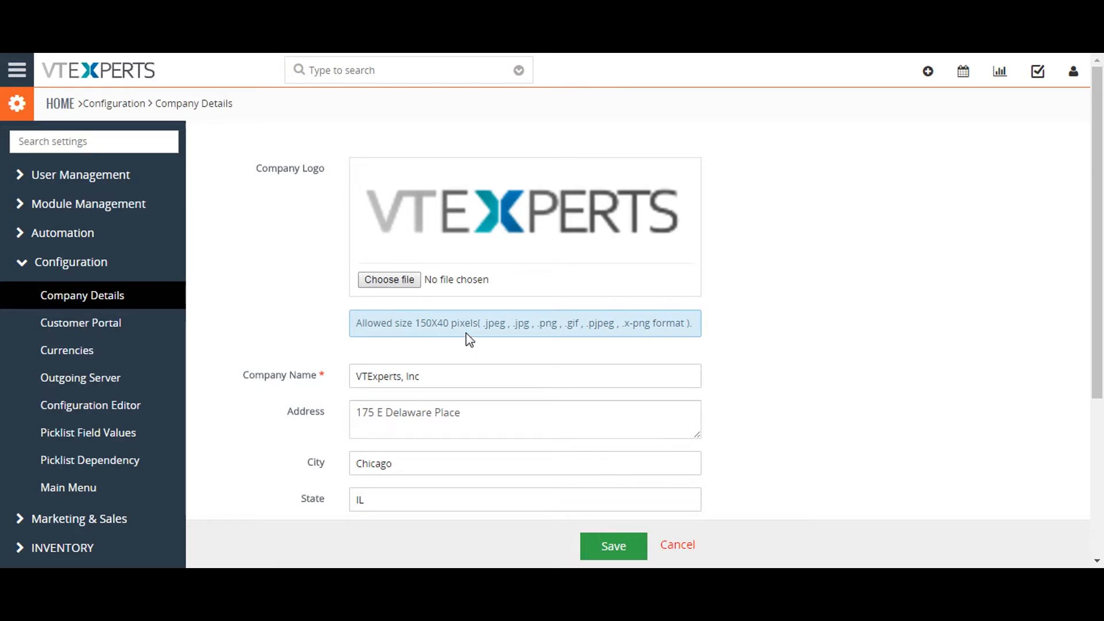
mouse_move(855, 239)
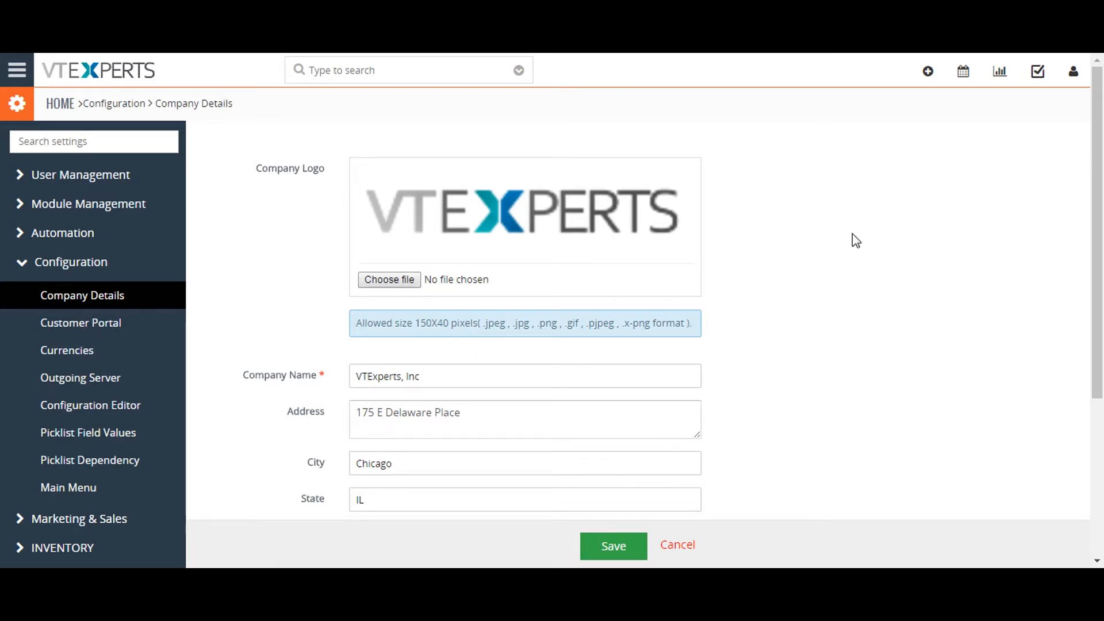
Review the company fields and save the details unchanged, returning to the read-only view
scroll(down, 3)
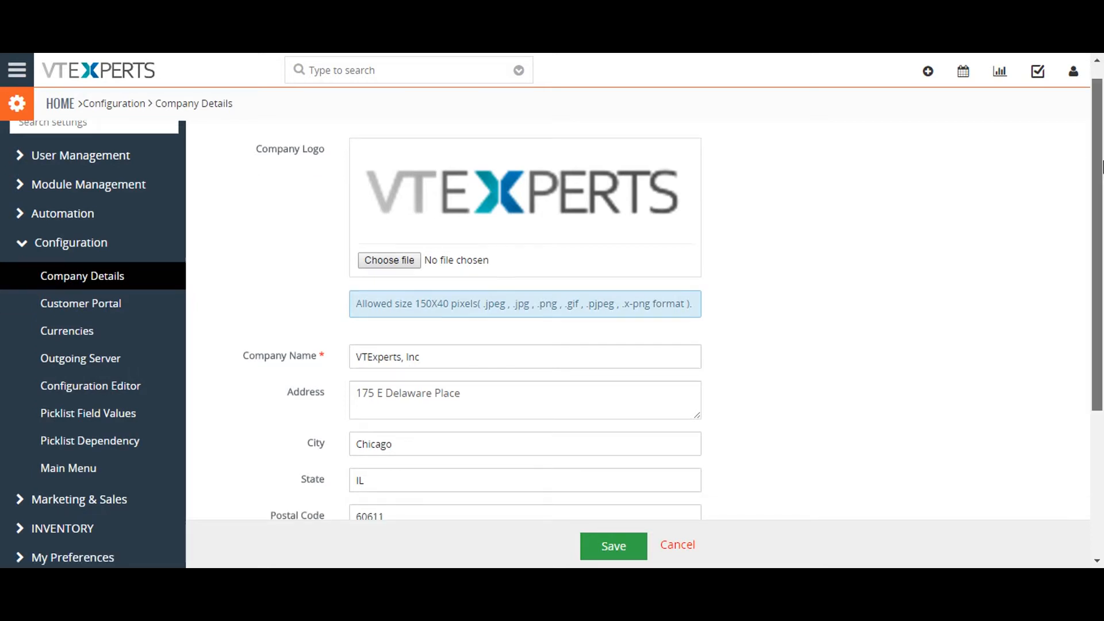
scroll(down, 3)
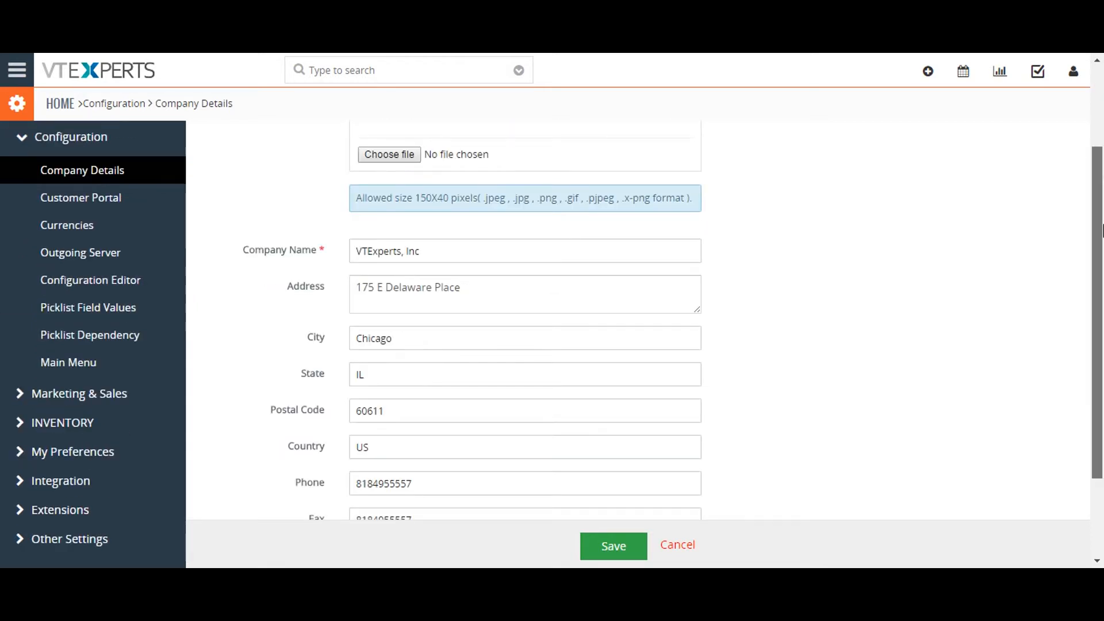
scroll(down, 3)
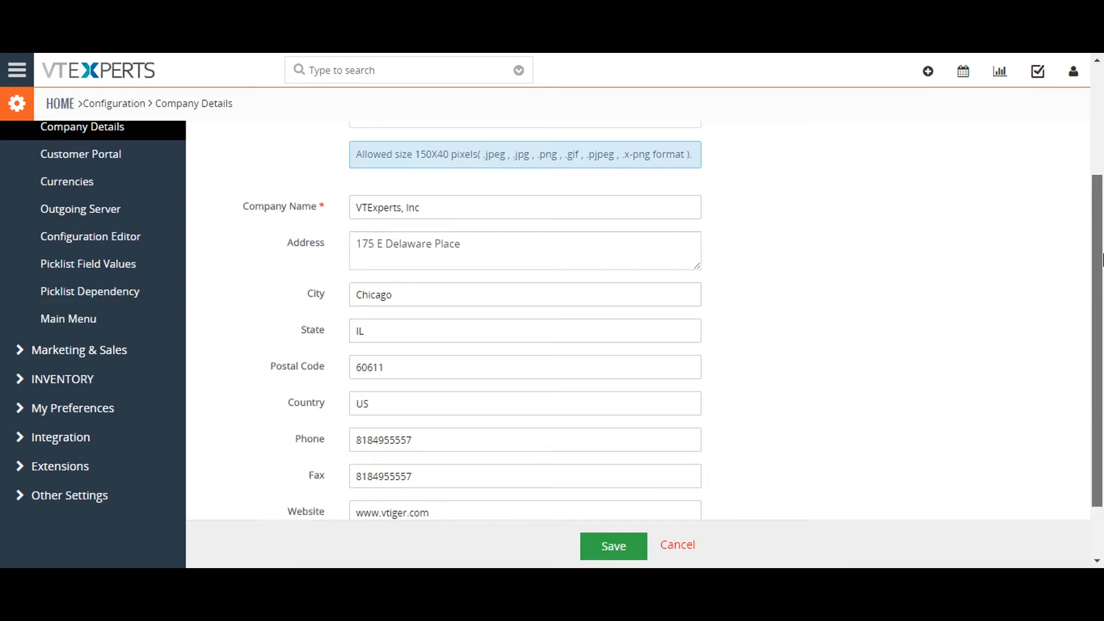
scroll(down, 3)
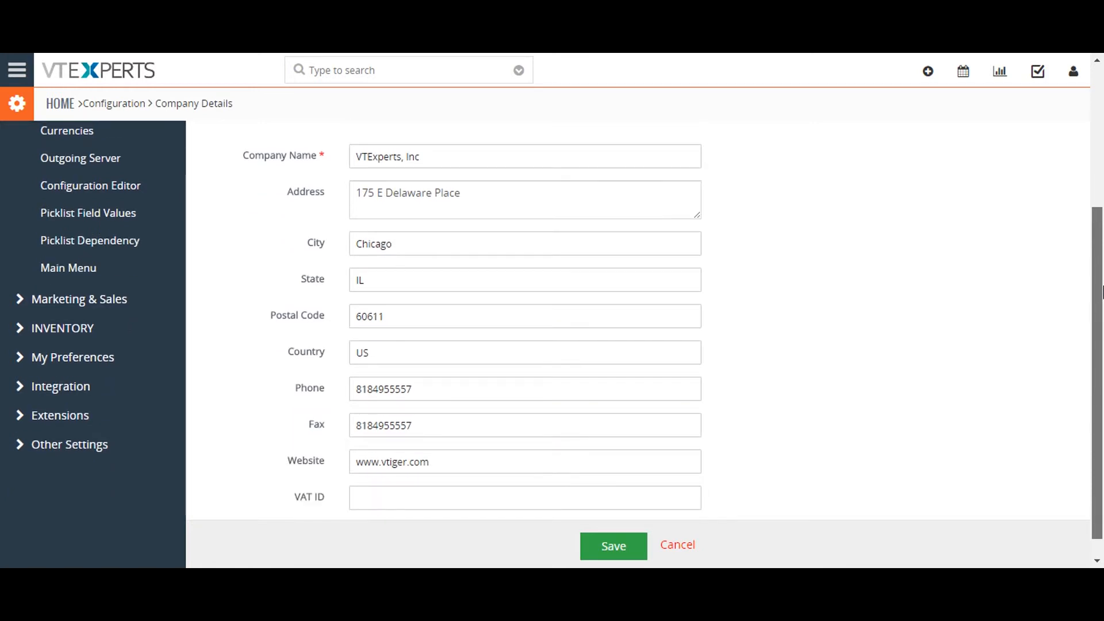
scroll(down, 3)
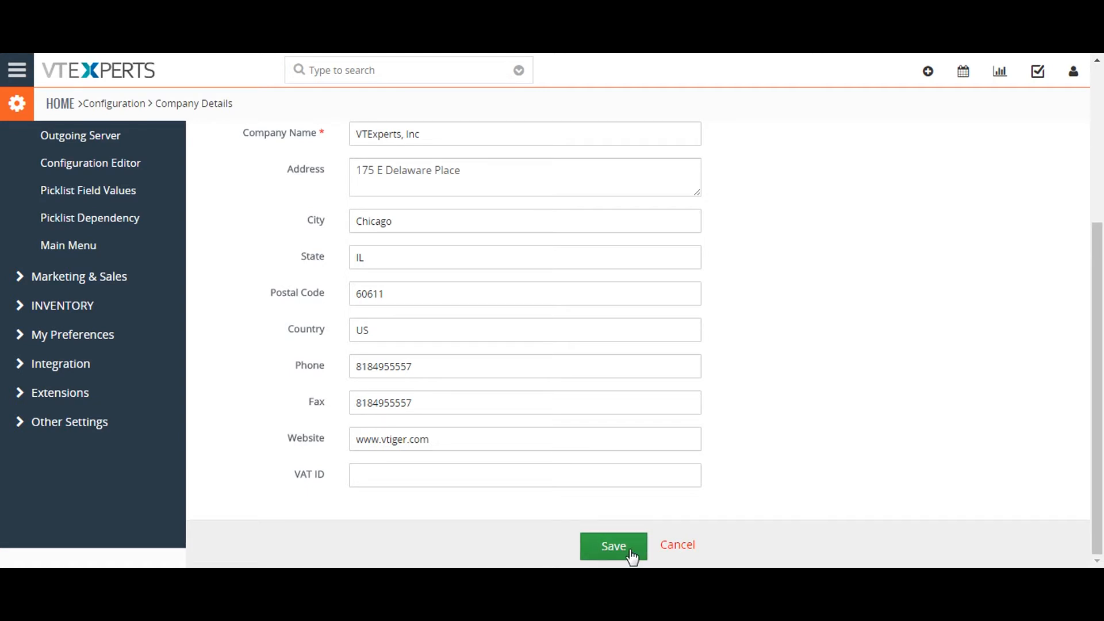
click(613, 546)
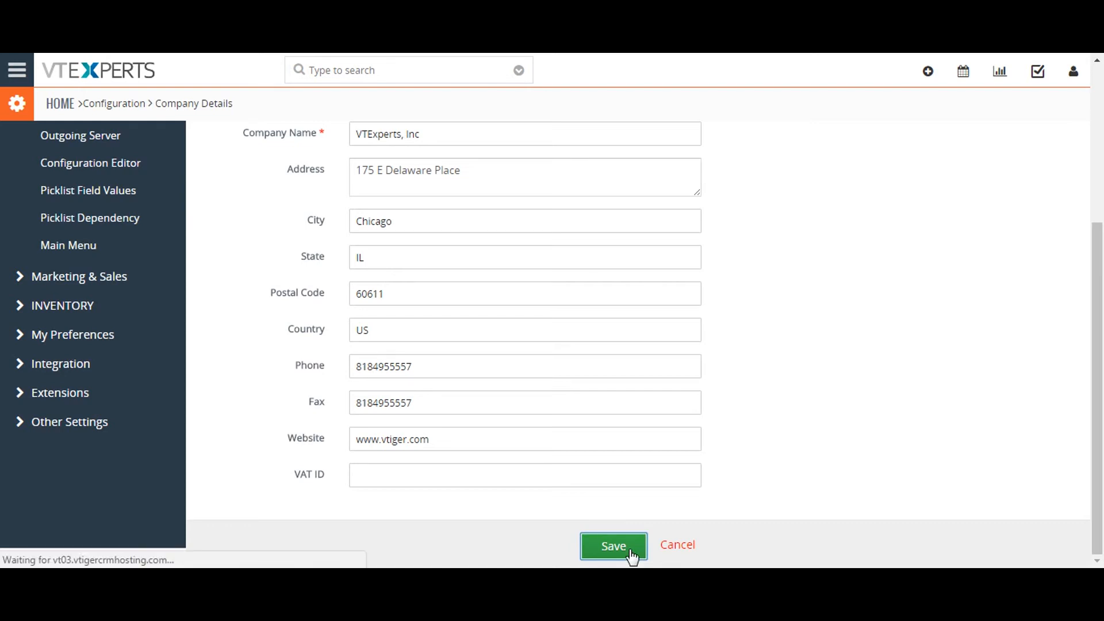
click(612, 545)
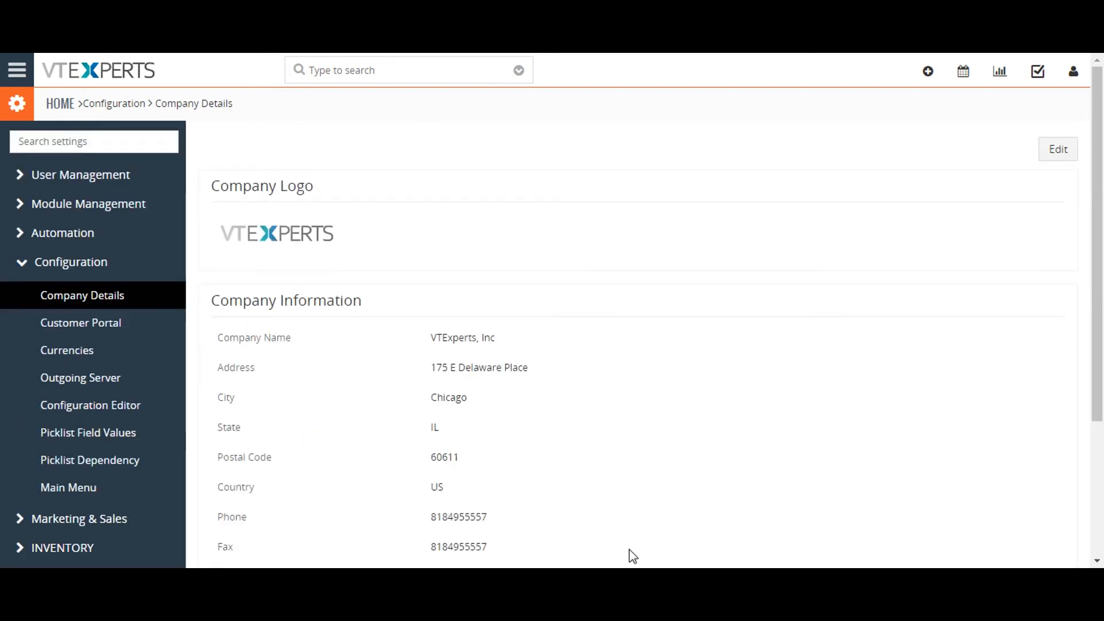